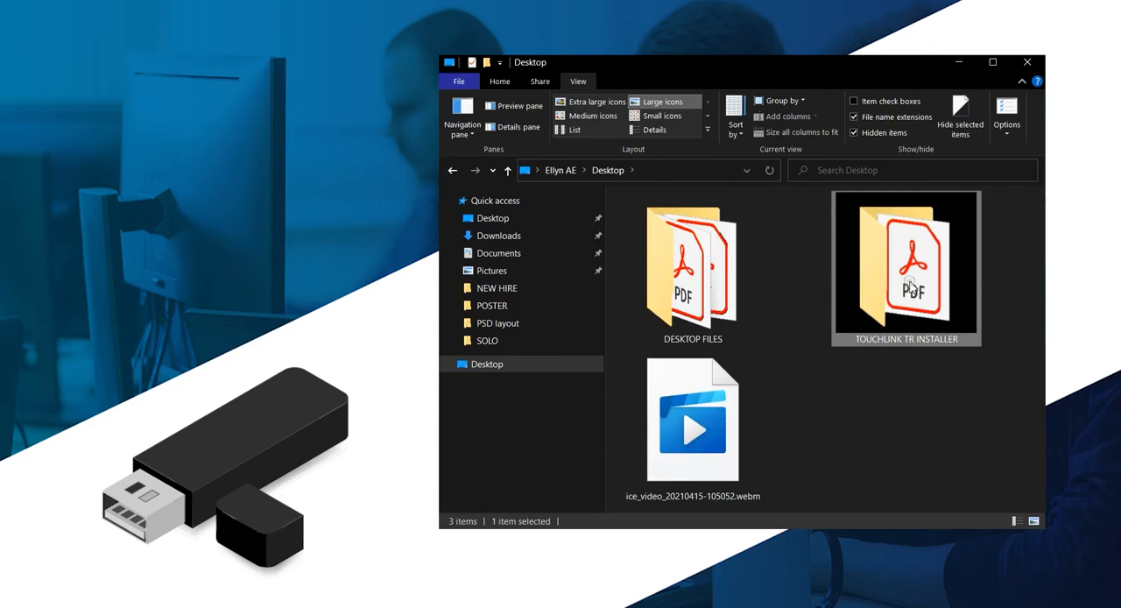
# Open the TOUCHLINK TR INSTALLER folder on the Desktop to view its setup folders.
pyautogui.doubleClick(907, 267)
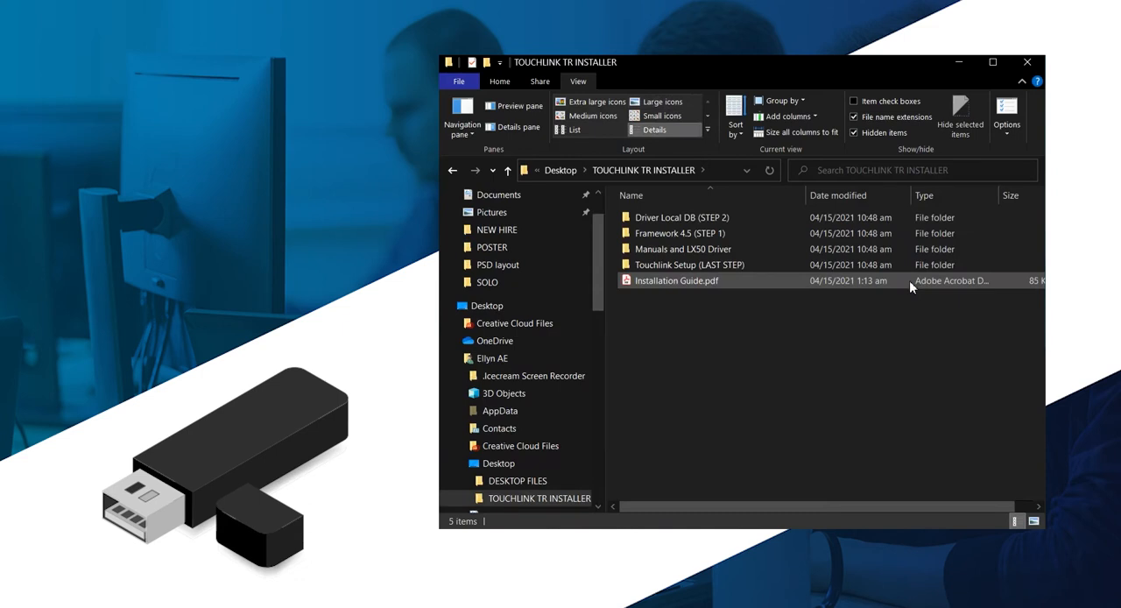
pyautogui.click(877, 311)
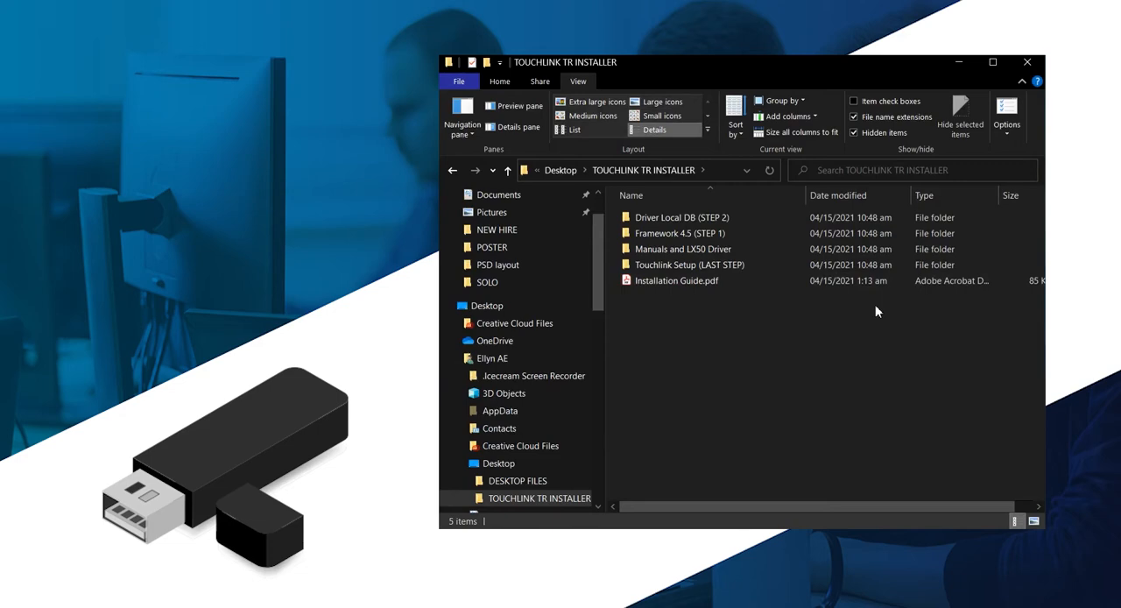
pyautogui.click(662, 116)
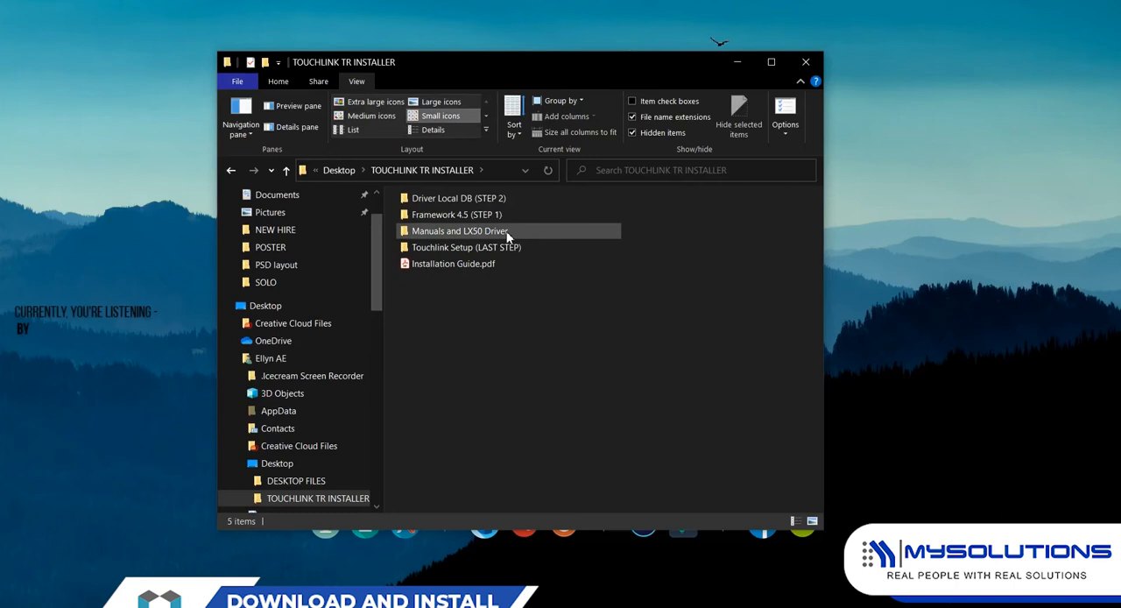
pyautogui.moveTo(485, 247)
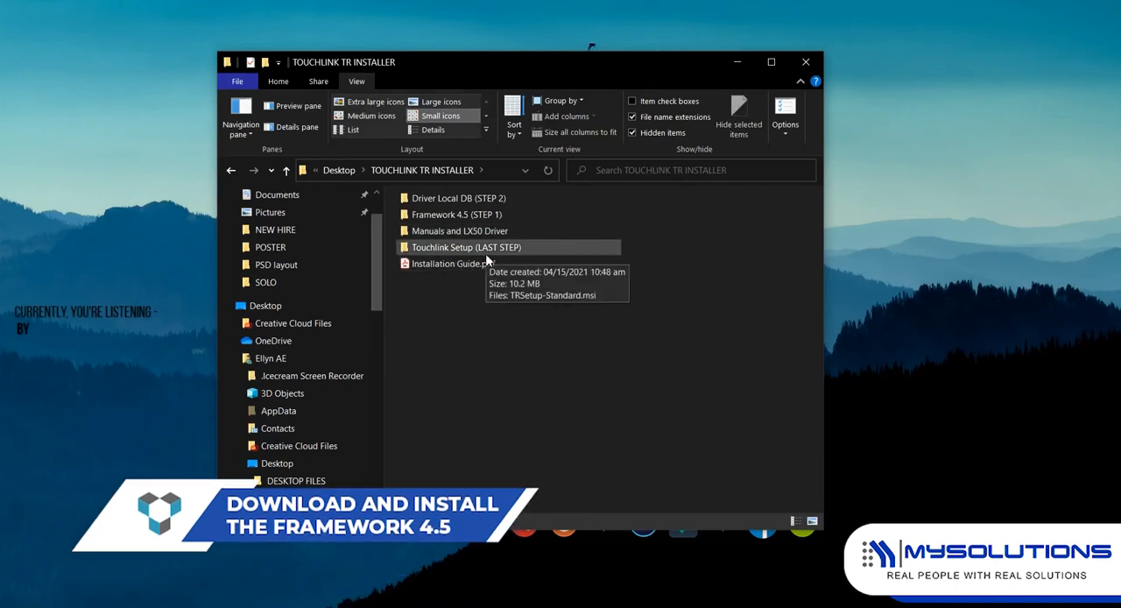
# Run the NDP452 installer from Framework 4.5 (STEP 1) and close the already-installed notice.
pyautogui.doubleClick(456, 215)
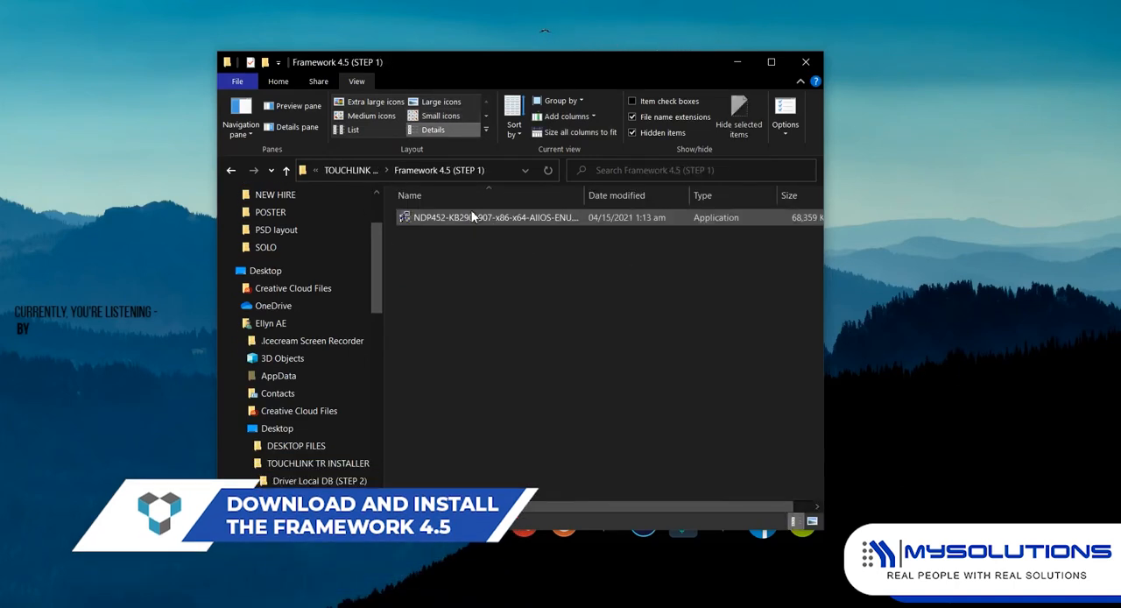
pyautogui.doubleClick(489, 216)
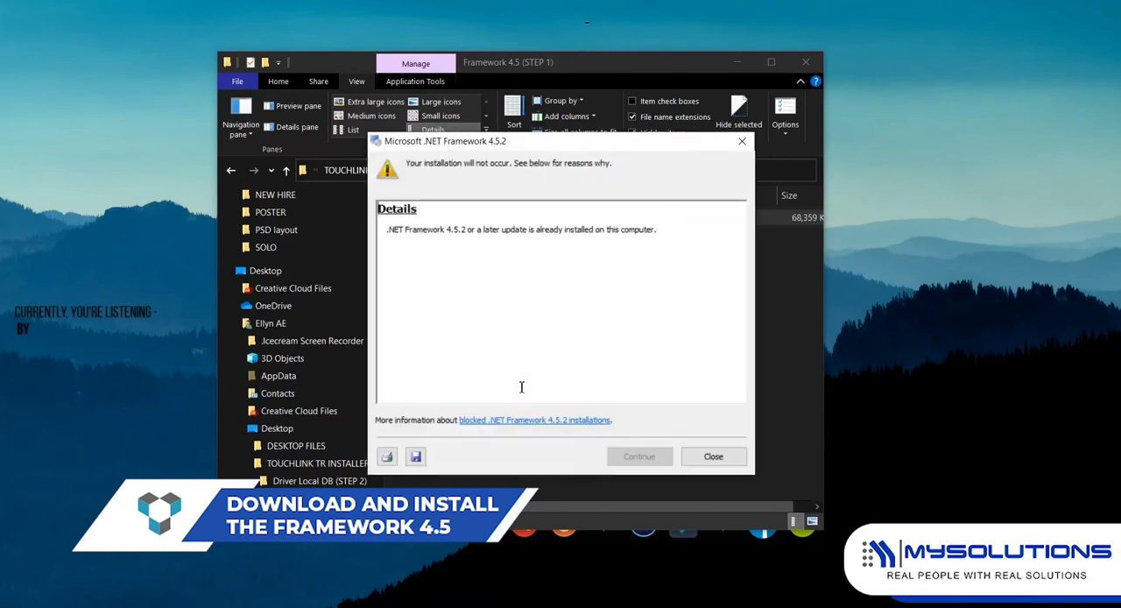
pyautogui.click(713, 456)
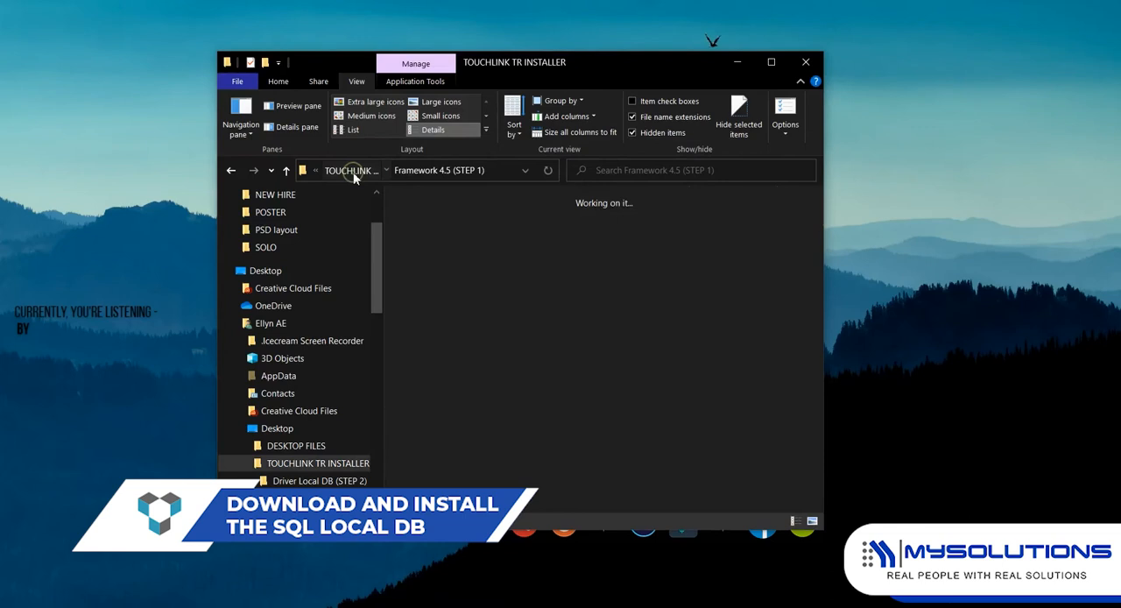
# Open Driver Local DB (STEP 2) and select the x64 SqlLocalDB installer.
pyautogui.click(231, 170)
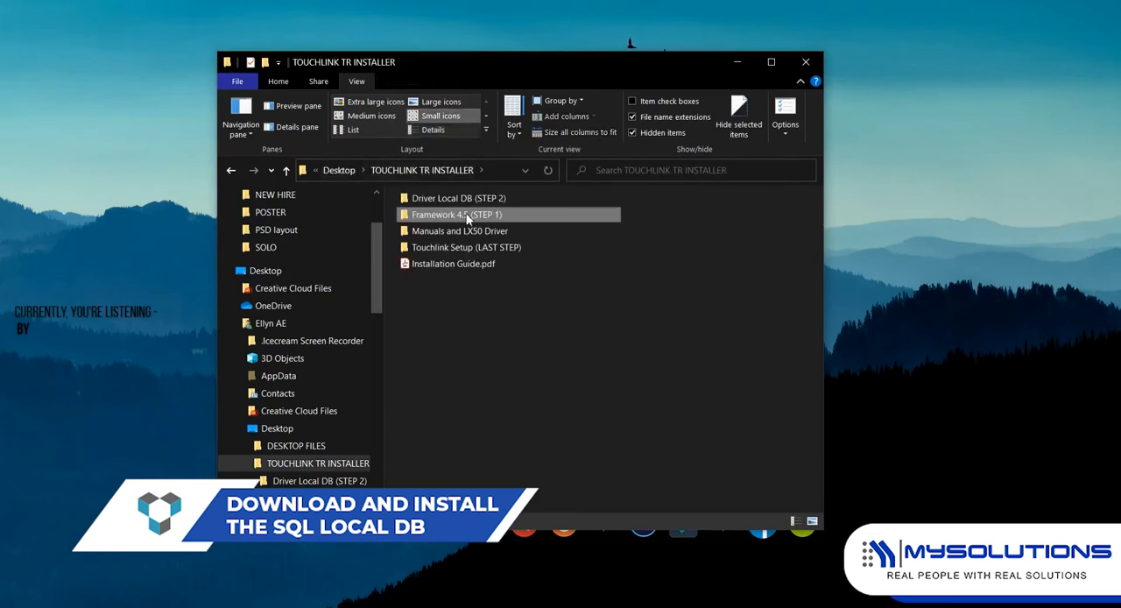
pyautogui.click(457, 197)
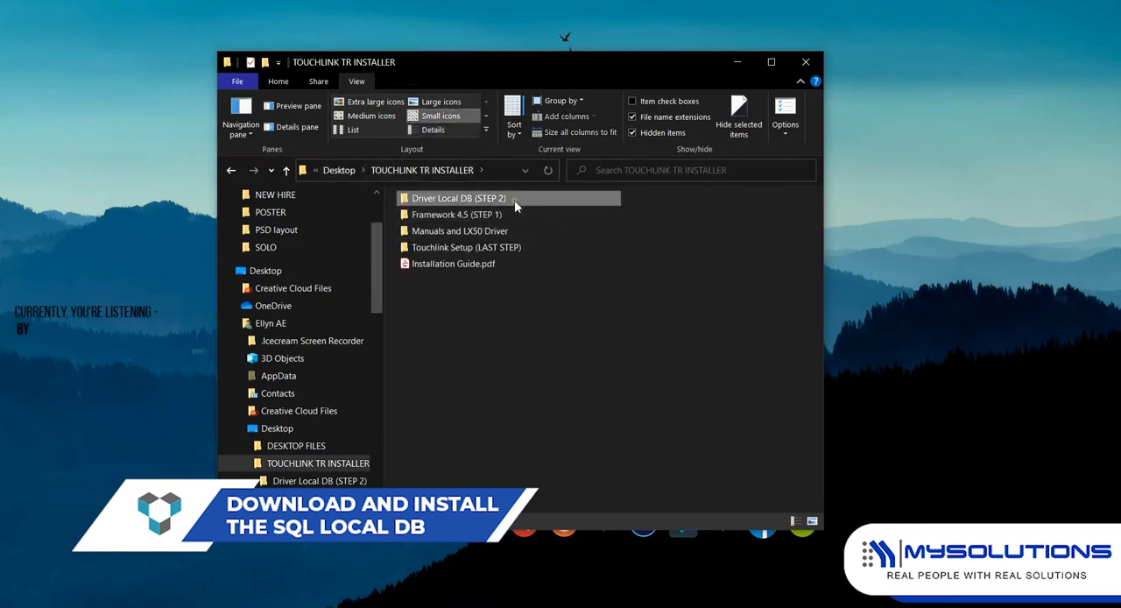
pyautogui.doubleClick(457, 198)
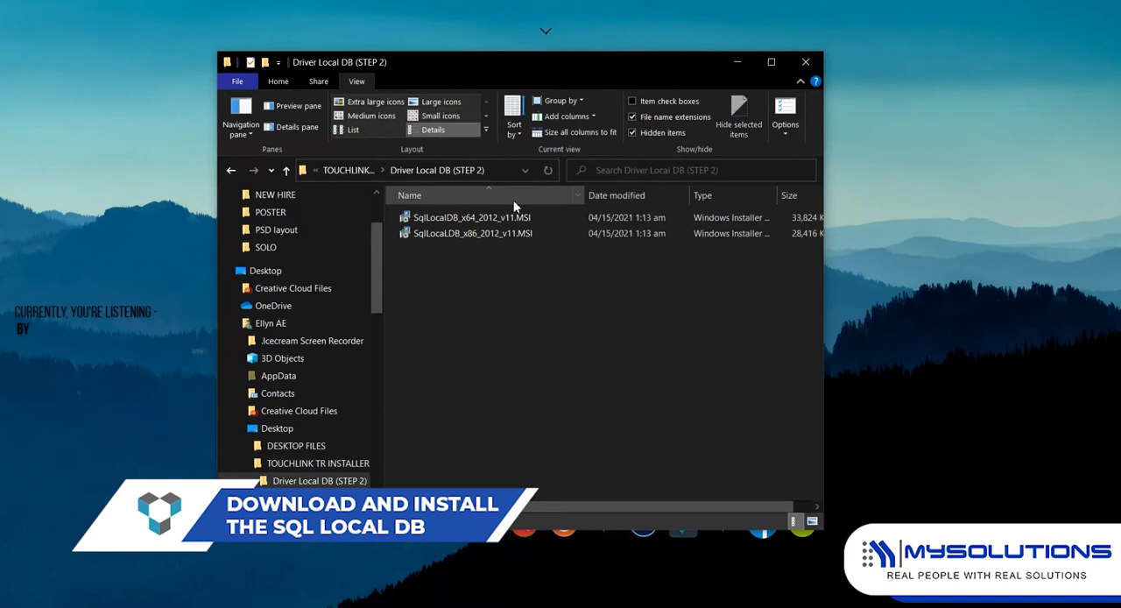
pyautogui.click(471, 218)
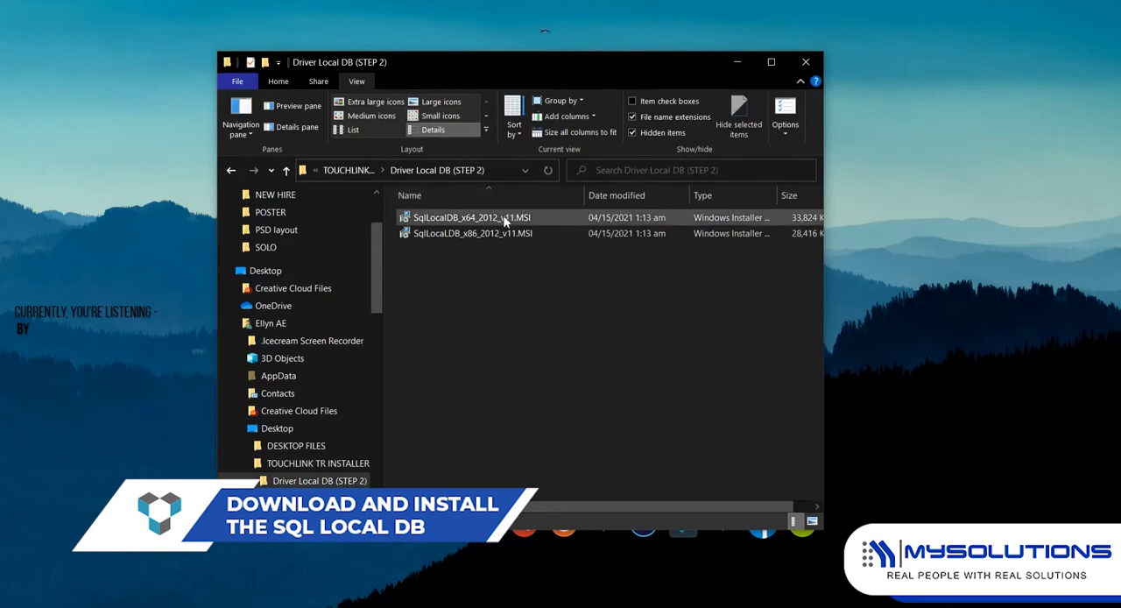
pyautogui.click(497, 217)
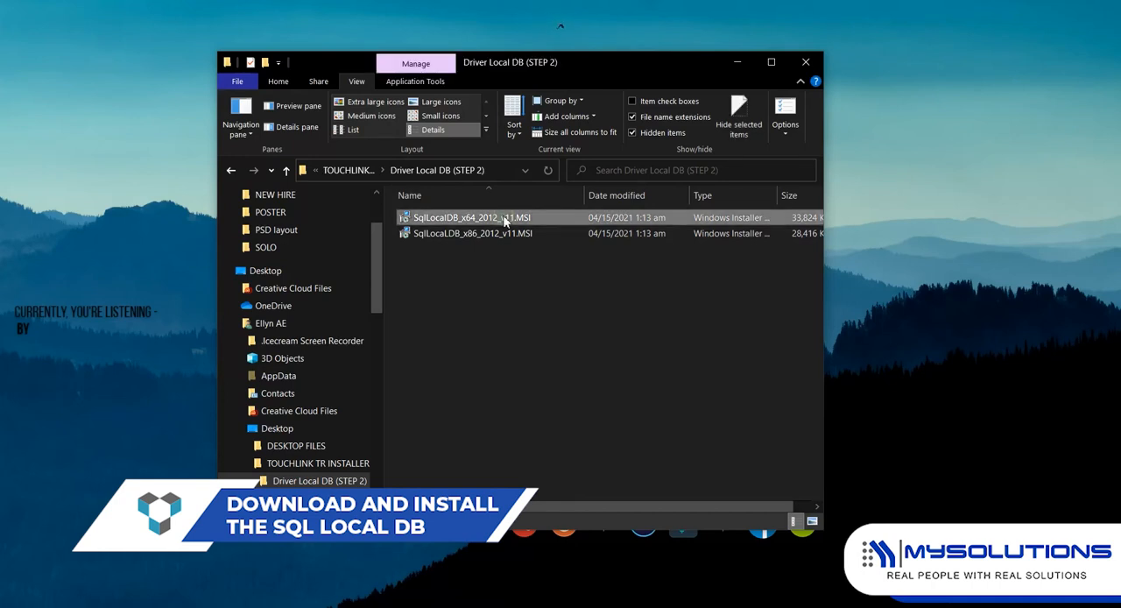
# Install SqlLocalDB_x64_2012_v11.MSI, accepting the license terms.
pyautogui.doubleClick(470, 217)
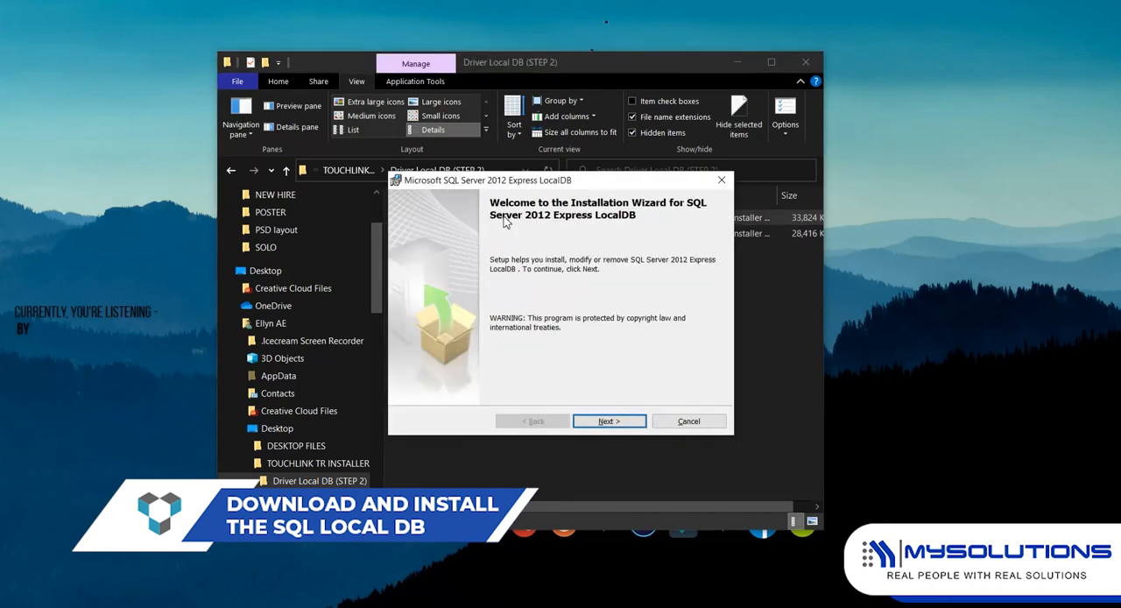
pyautogui.click(609, 420)
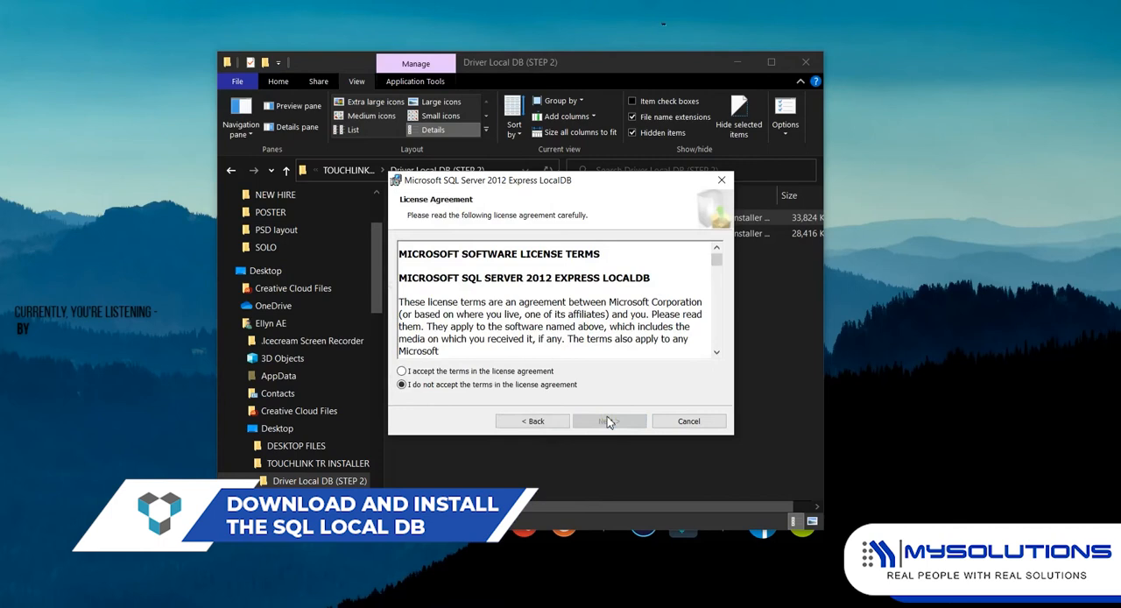
pyautogui.click(401, 371)
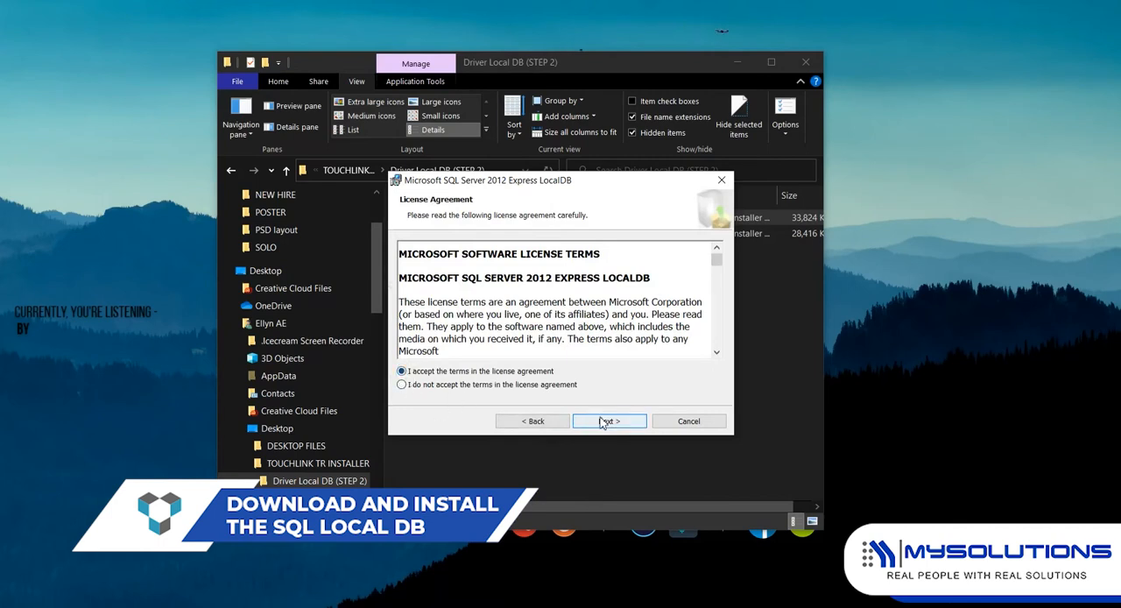
pyautogui.click(608, 420)
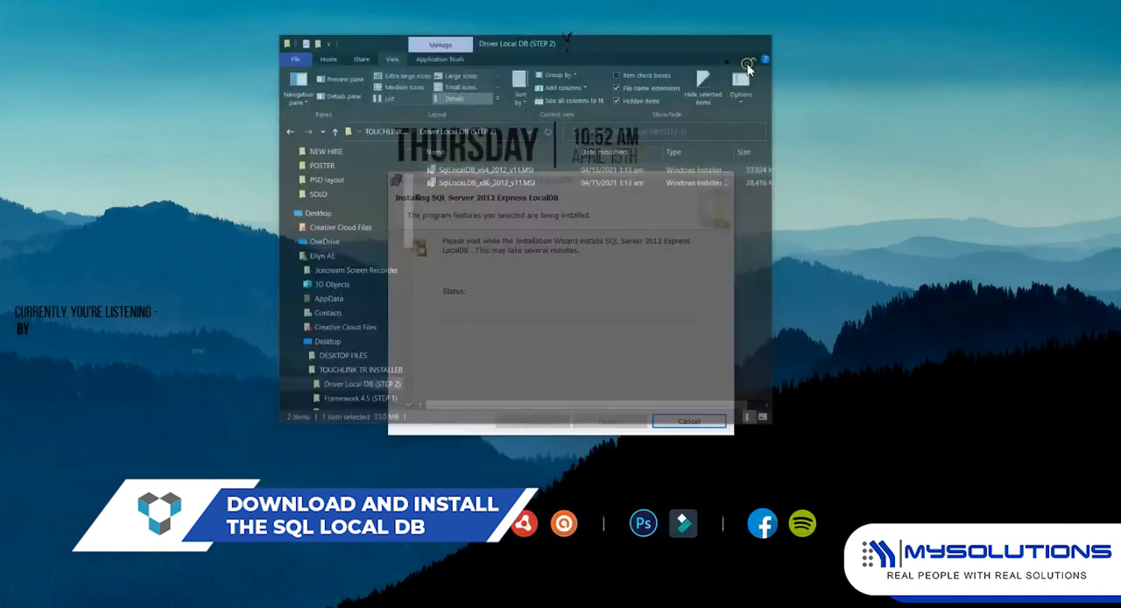
pyautogui.click(747, 64)
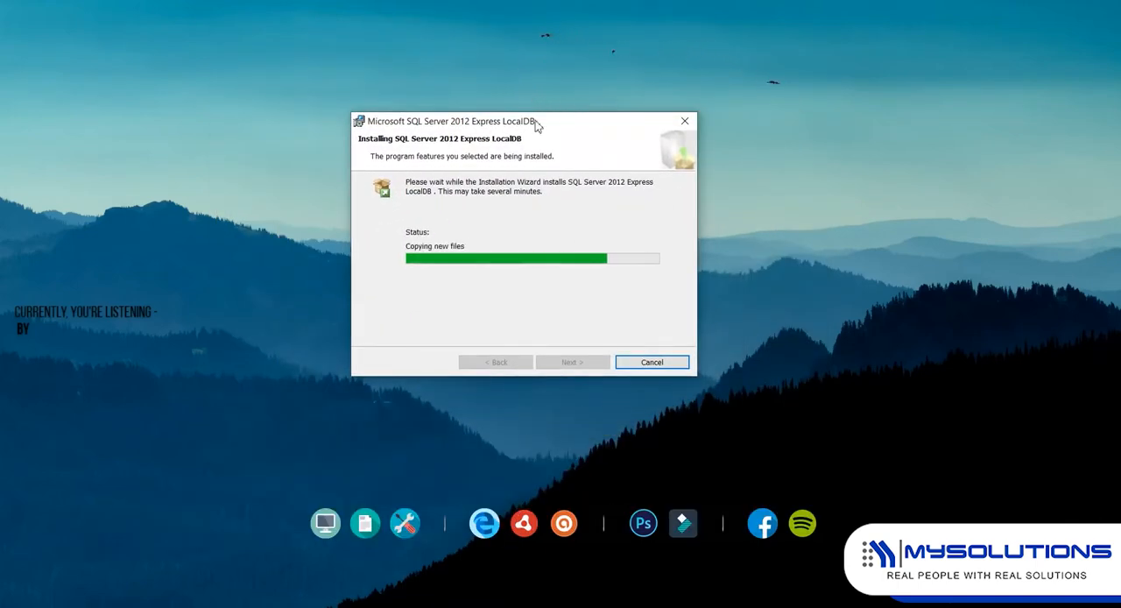
pyautogui.moveTo(535, 124); pyautogui.dragTo(574, 127)
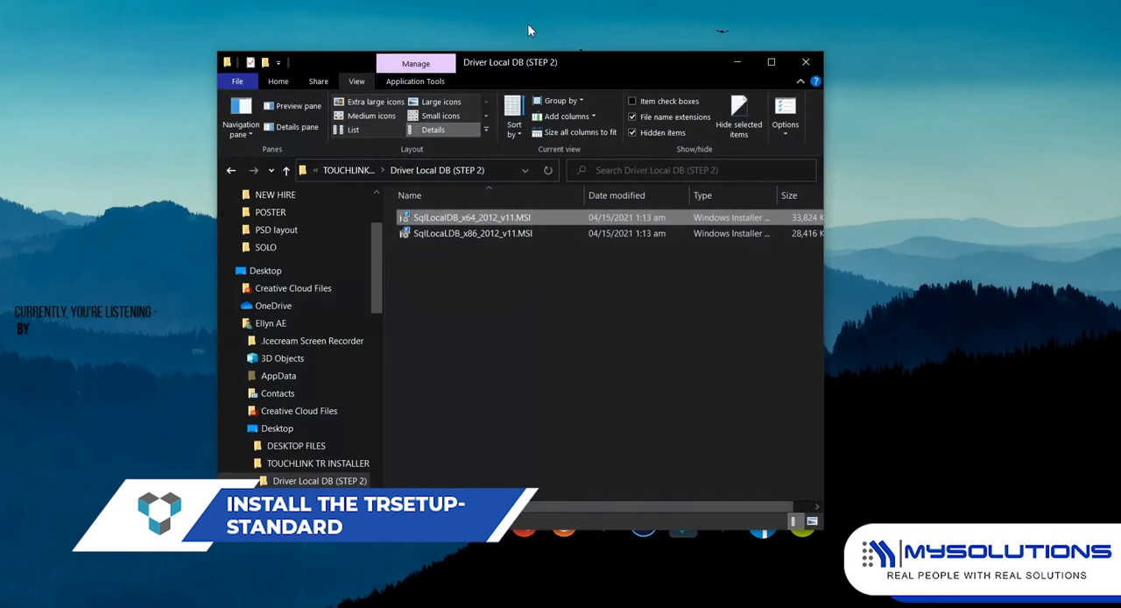
# Launch TRSetup-Standard.msi from the Touchlink Setup (LAST STEP) folder.
pyautogui.click(231, 170)
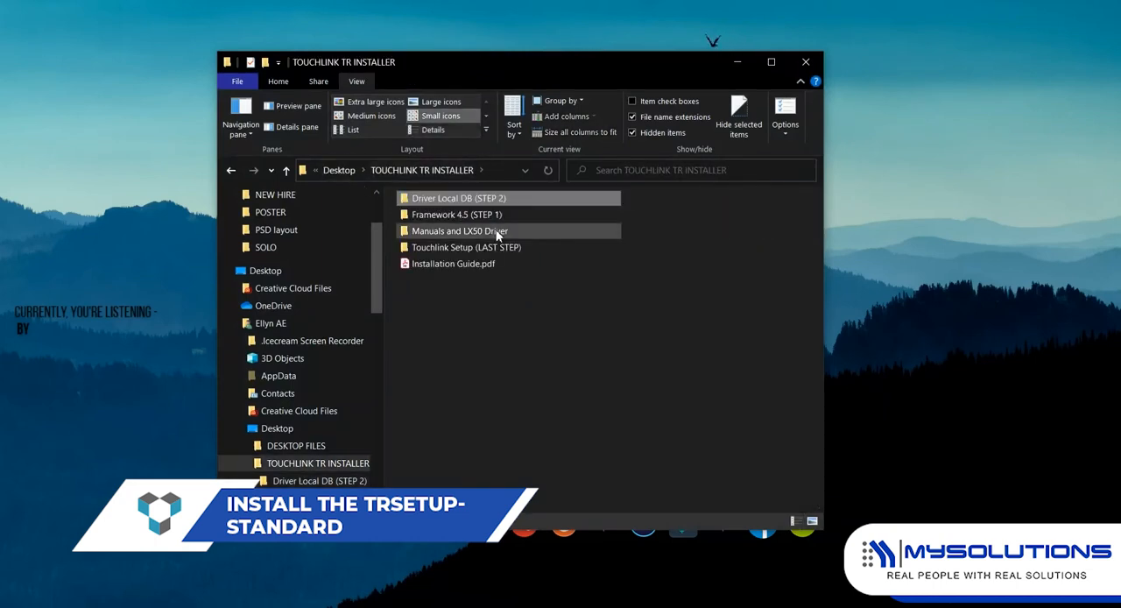
pyautogui.doubleClick(466, 247)
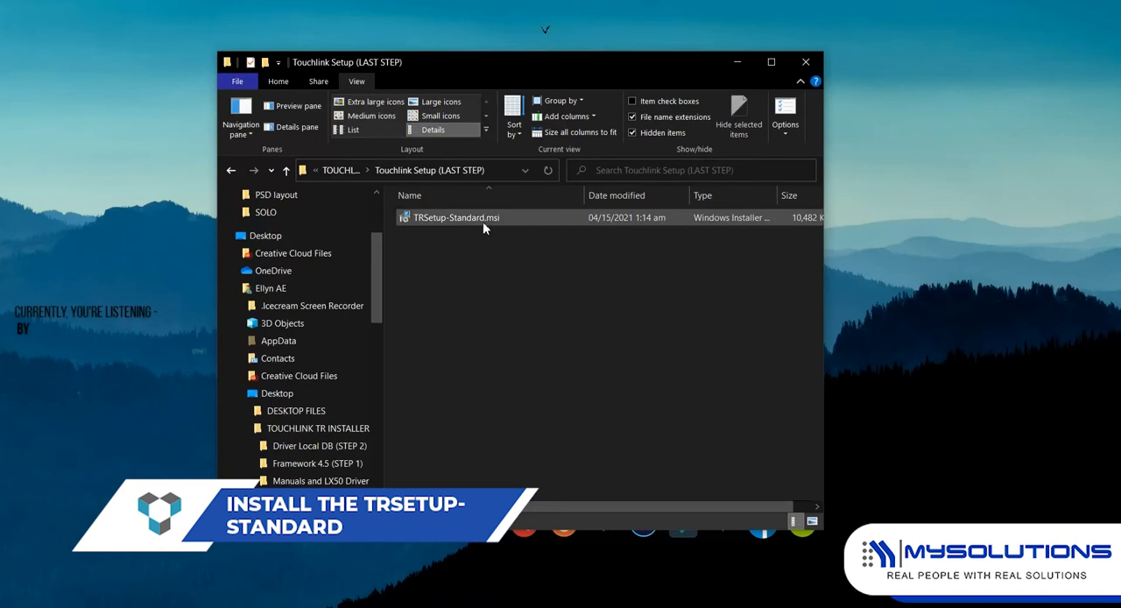
pyautogui.doubleClick(453, 217)
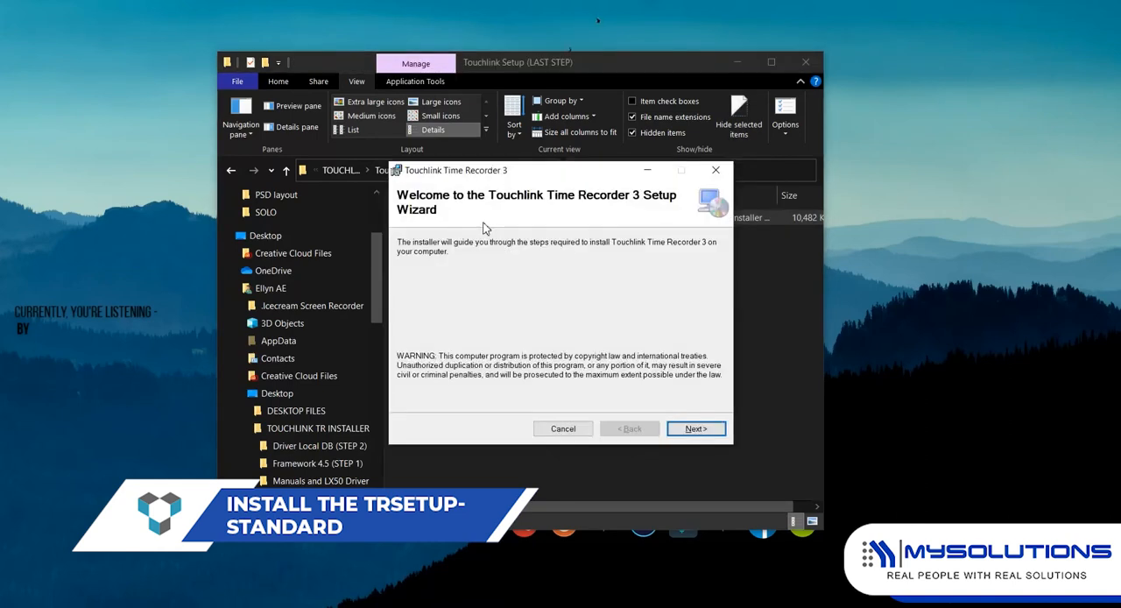
# Install Touchlink Time Recorder 3 for 'Just me' in the default folder.
pyautogui.click(695, 428)
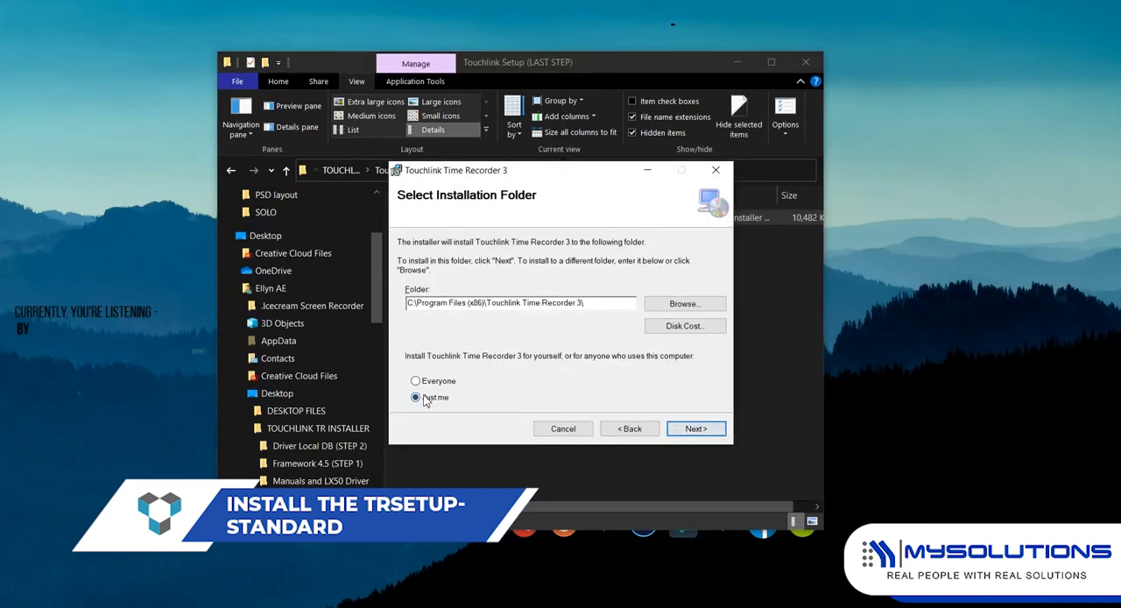
pyautogui.click(696, 428)
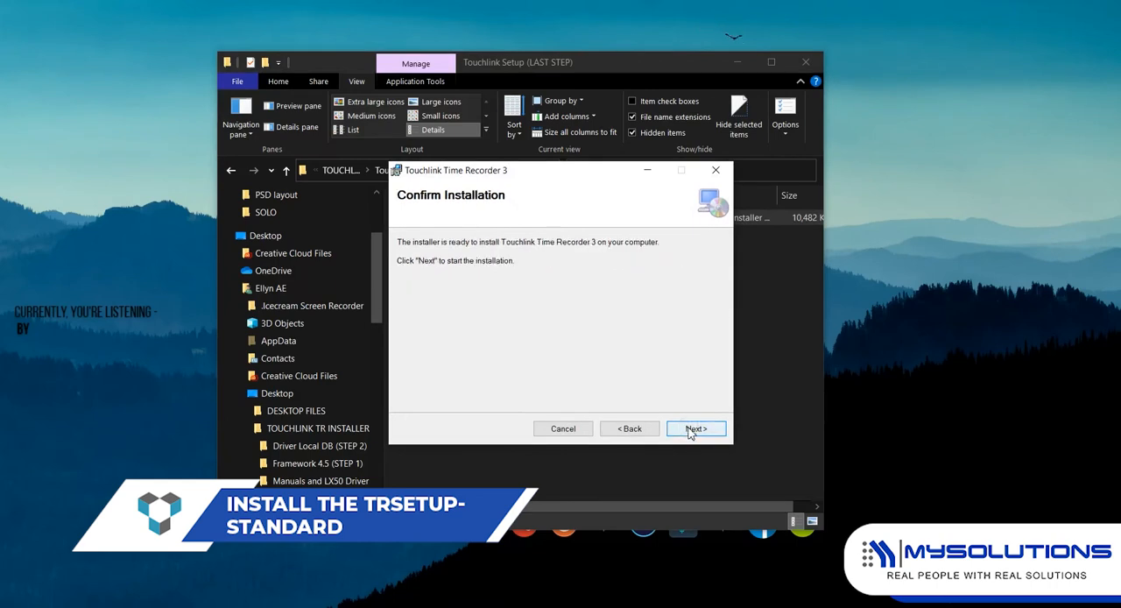
pyautogui.click(695, 428)
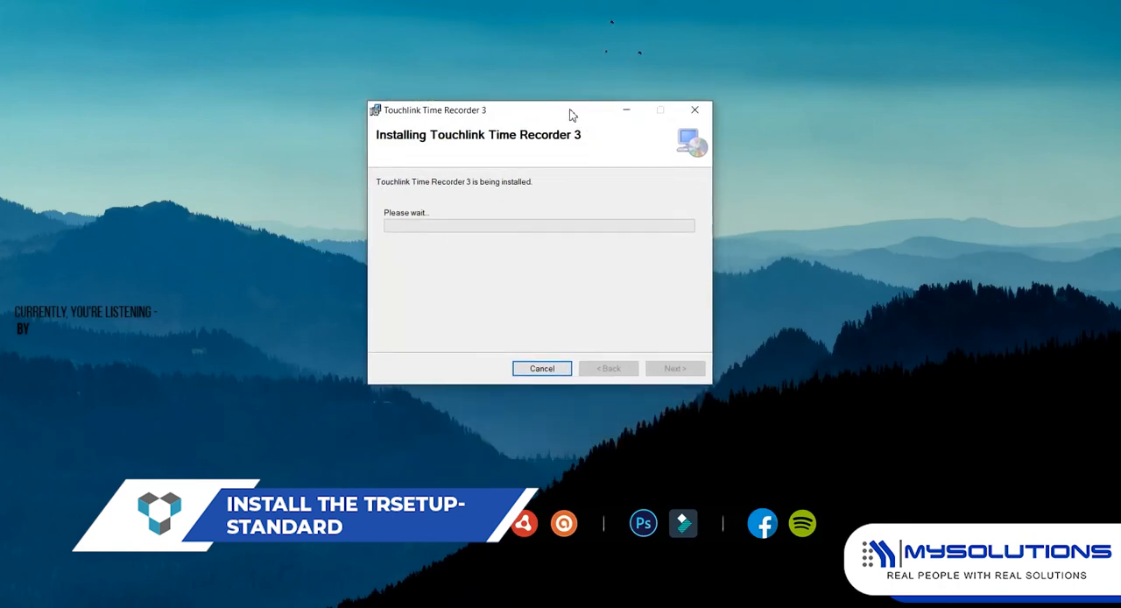
pyautogui.moveTo(496, 421)
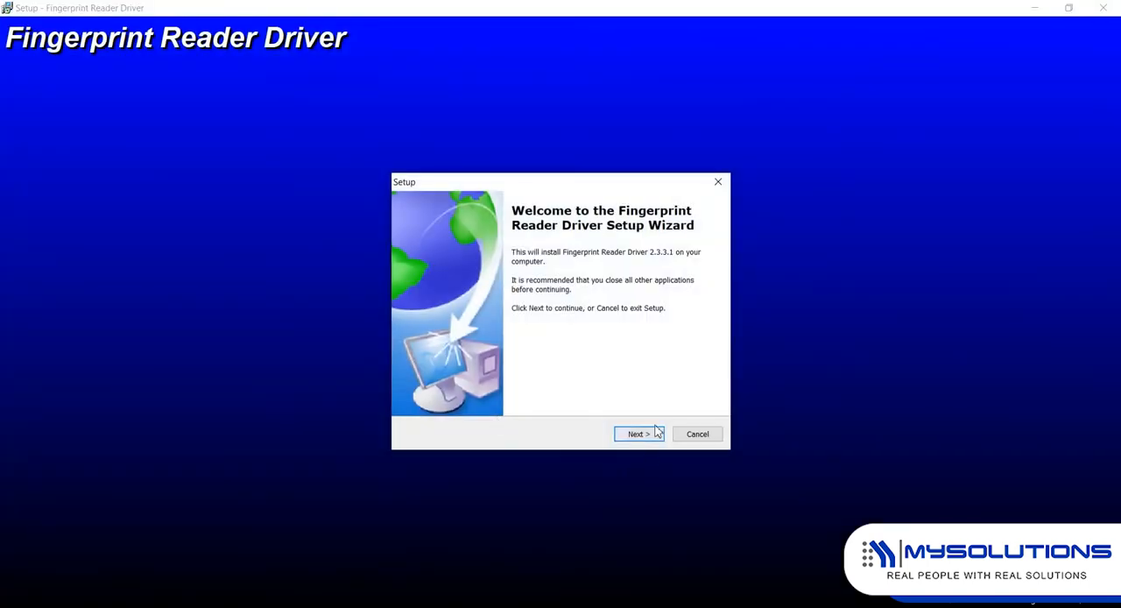
# Finish the fingerprint reader driver install, choosing 'No, I will restart the computer later'.
pyautogui.click(639, 434)
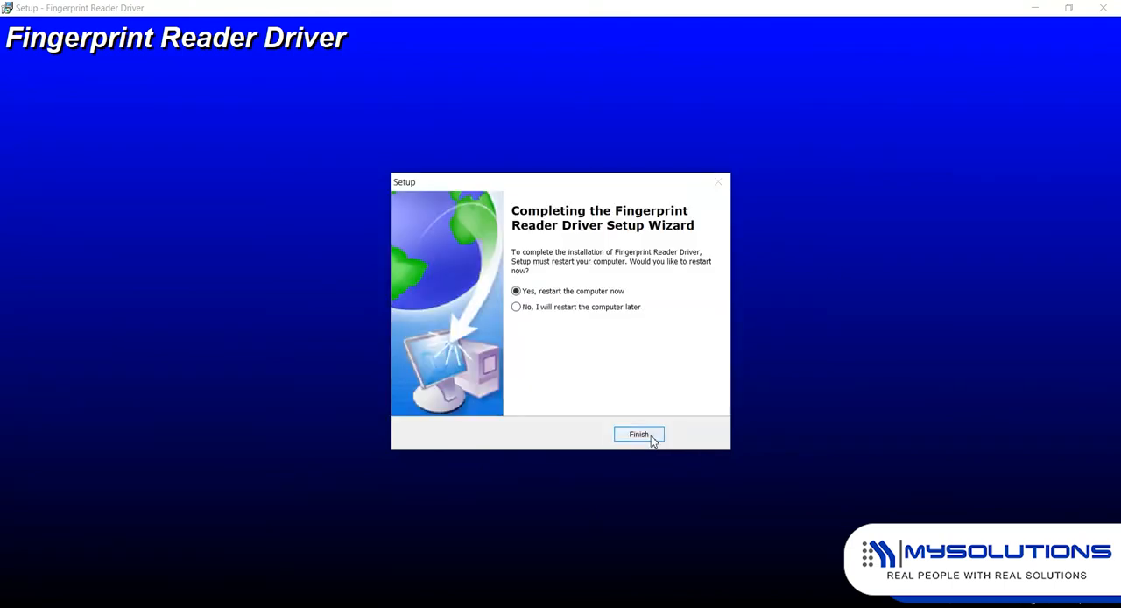
pyautogui.click(516, 306)
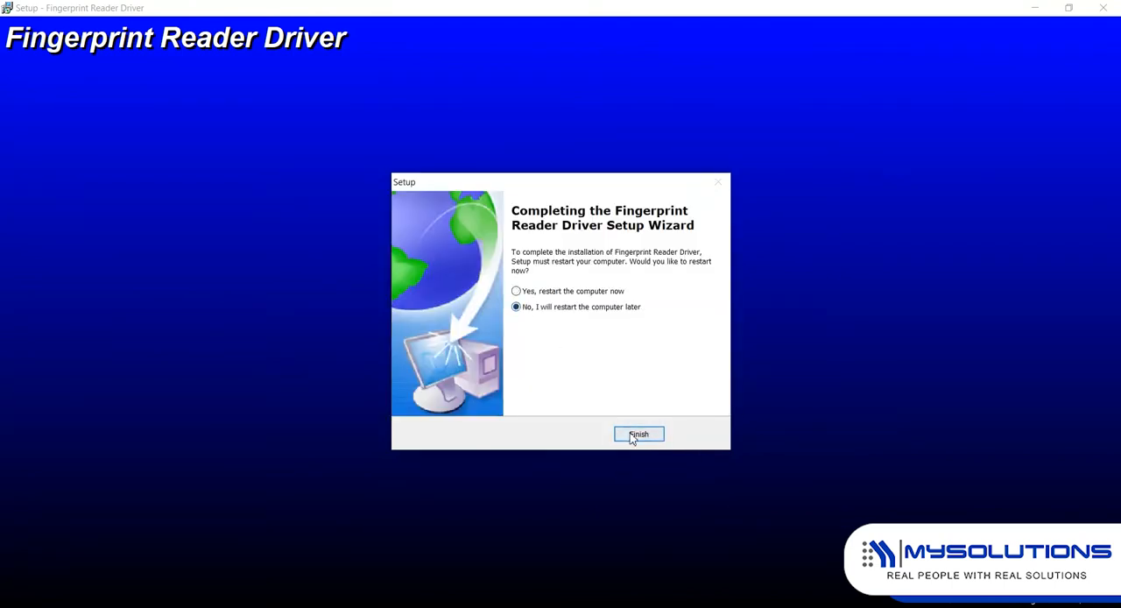
pyautogui.click(638, 433)
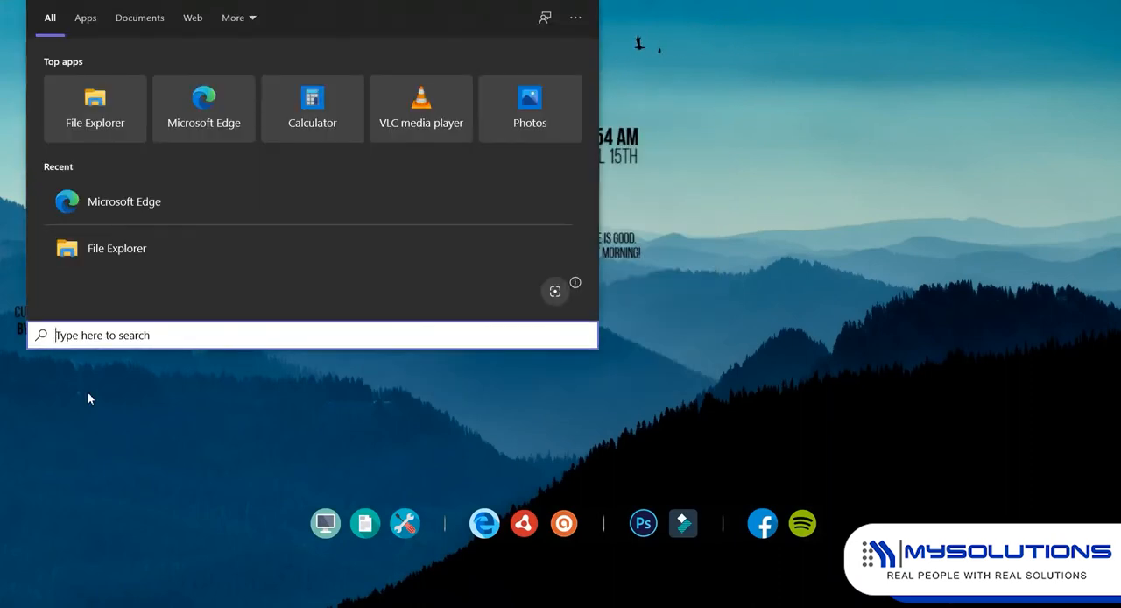
# Type 'touchlin' in Start Search to show Touchlink Time Recorder 3.
pyautogui.write('touchlin')
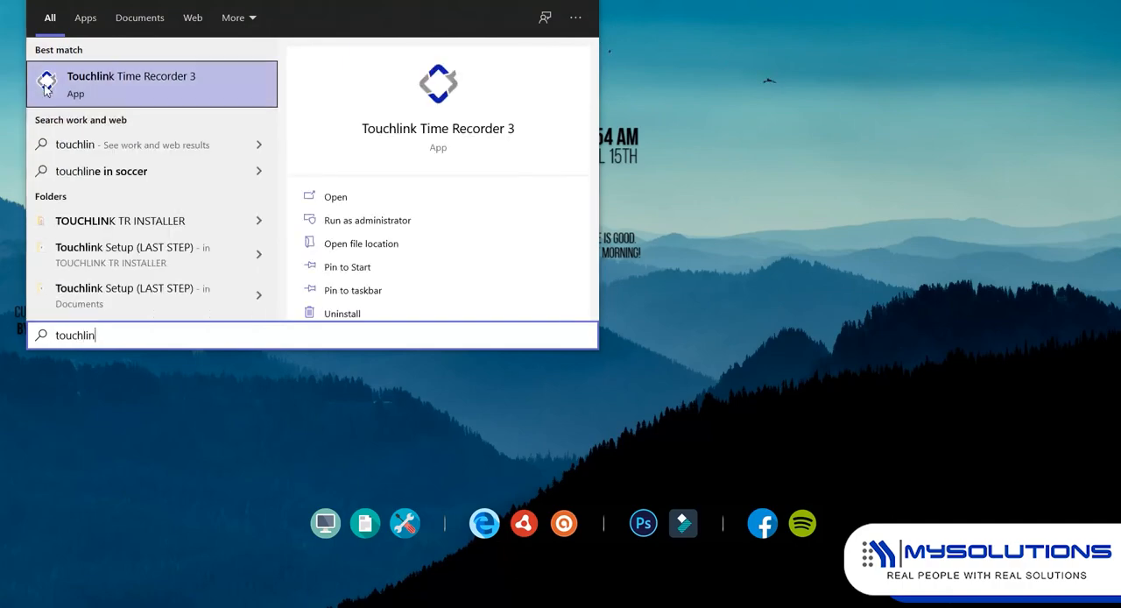